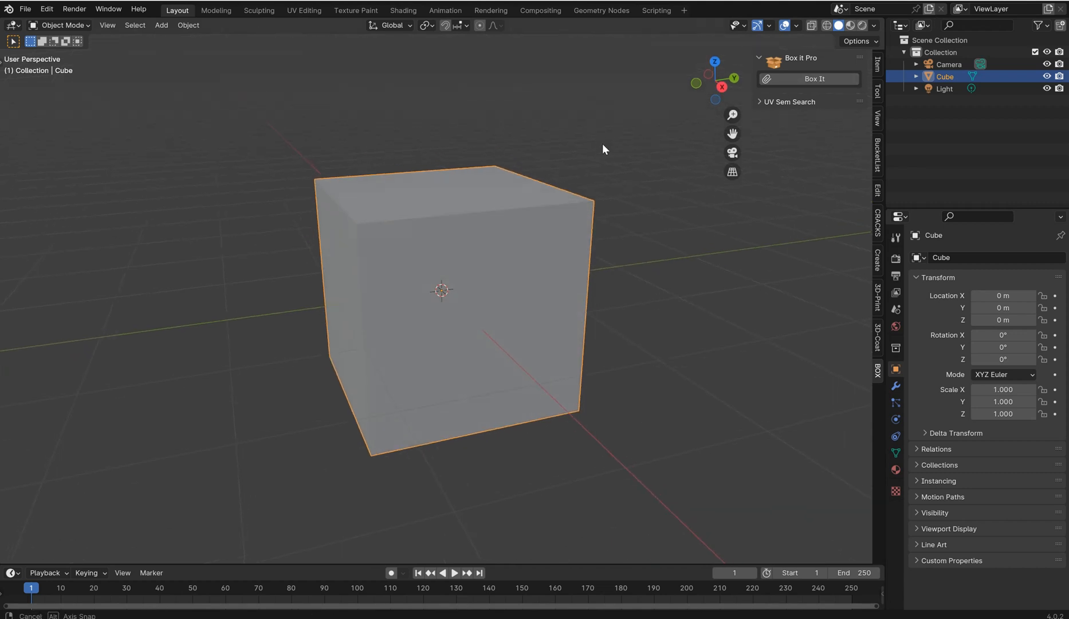
Orbit the view around the selected default cube.
drag(602, 149, 484, 234)
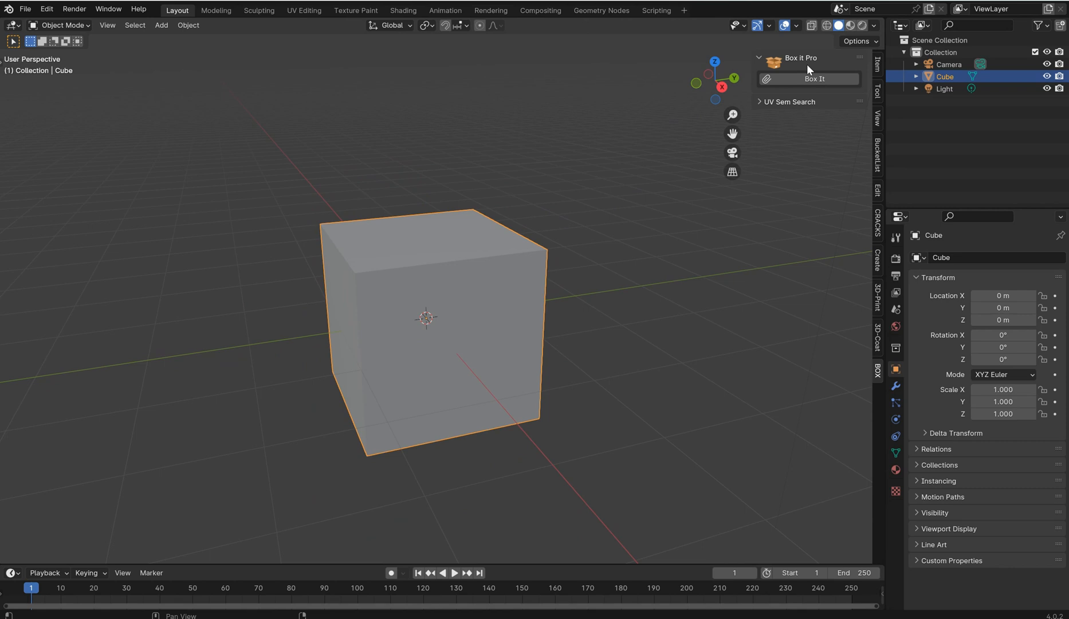
mouse_move(717, 127)
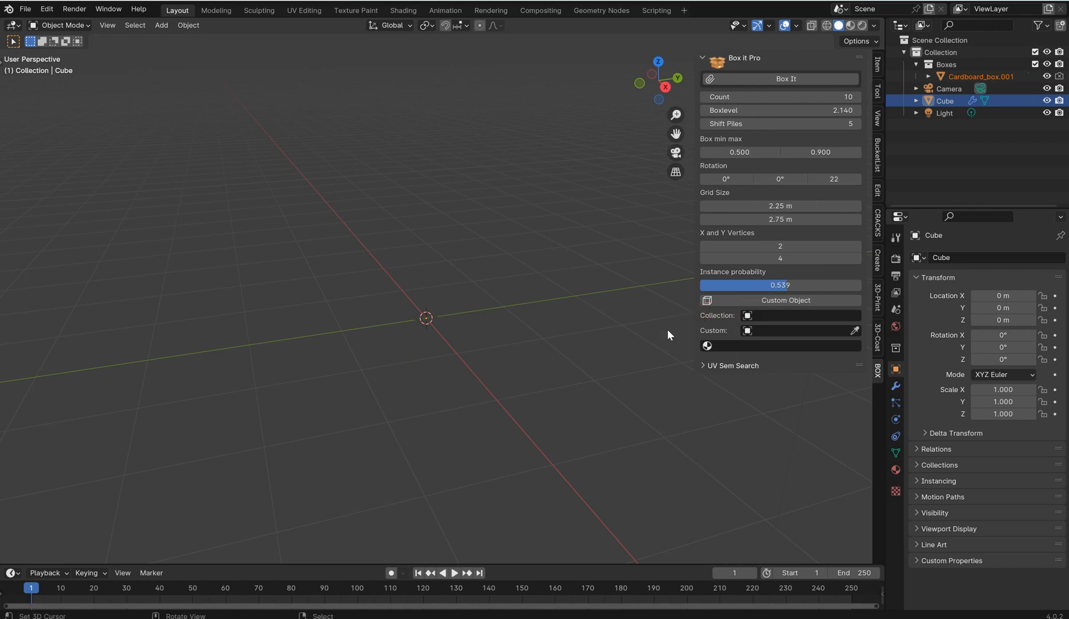
Set the generator source to the Boxes collection in Custom Collection mode.
click(798, 315)
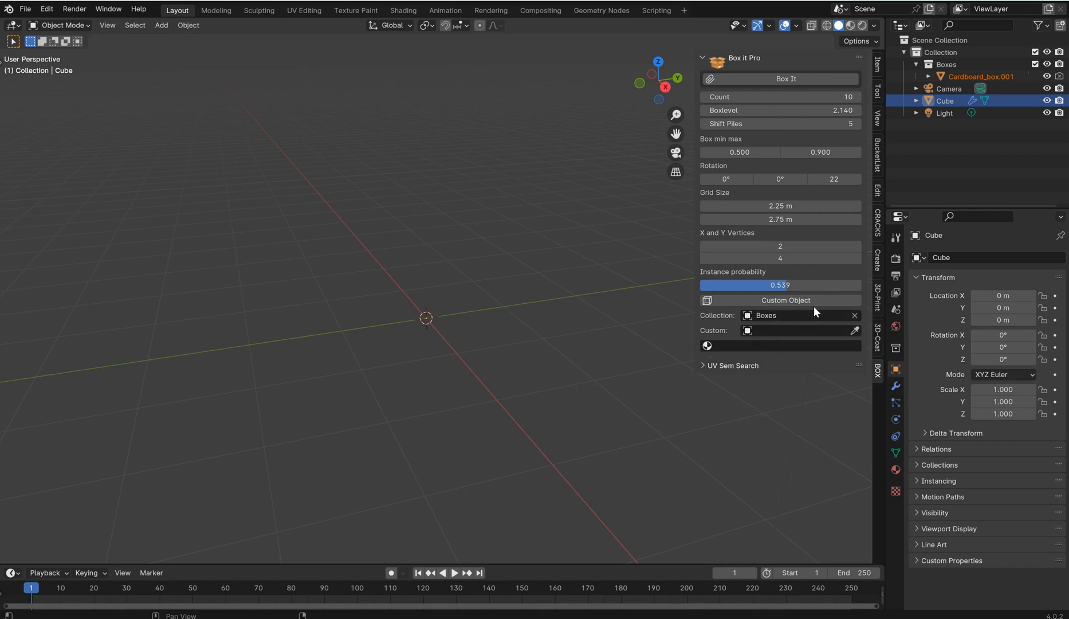
mouse_move(755, 321)
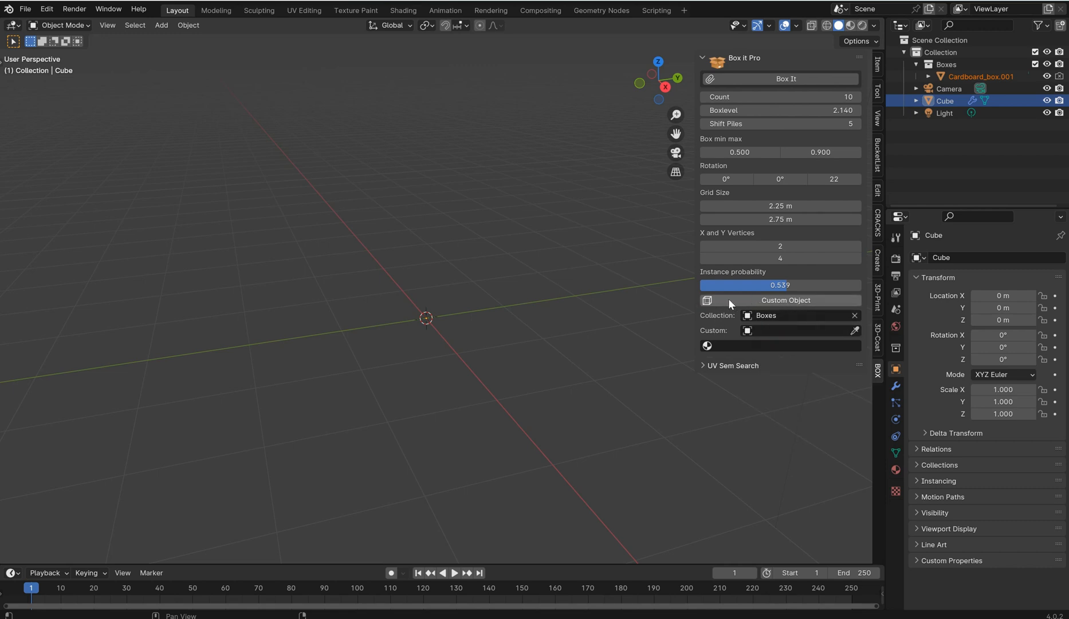
click(785, 300)
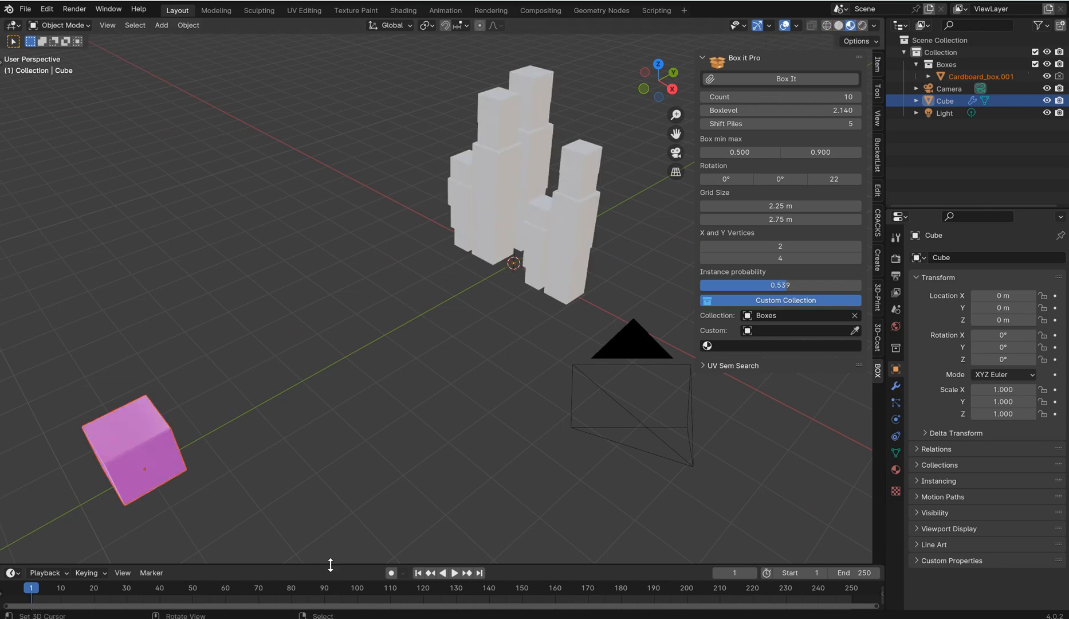
Change the lower Timeline area into a Shader Editor.
click(12, 334)
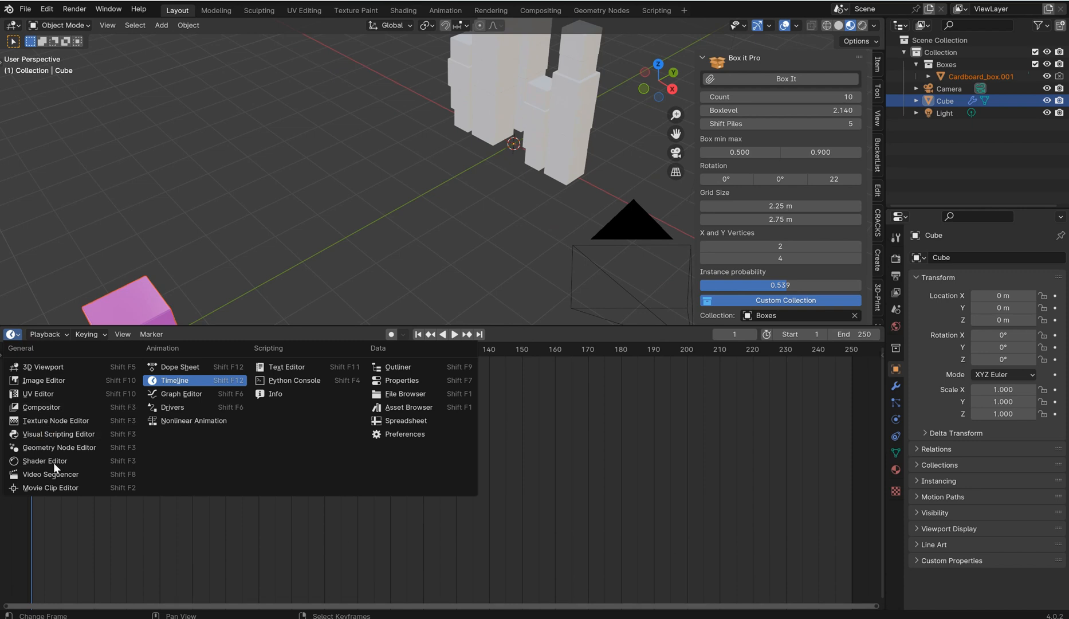
click(43, 461)
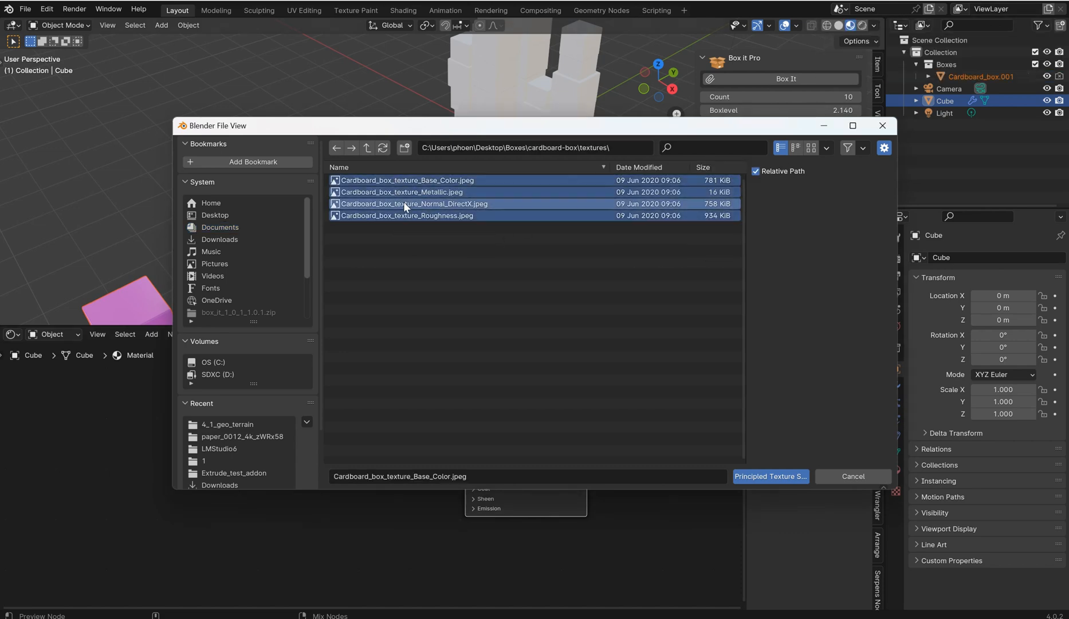
Confirm Principled Texture Setup to build a material from the four cardboard textures.
click(769, 475)
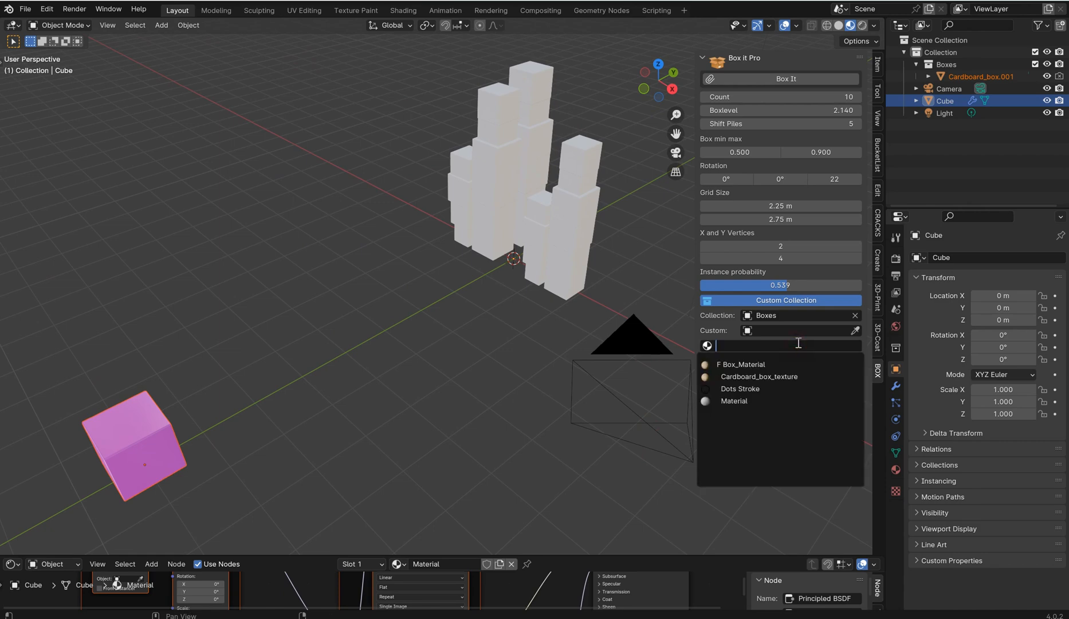
Apply the cardboard-textured Material to the generated boxes and inspect the piles up close.
click(741, 364)
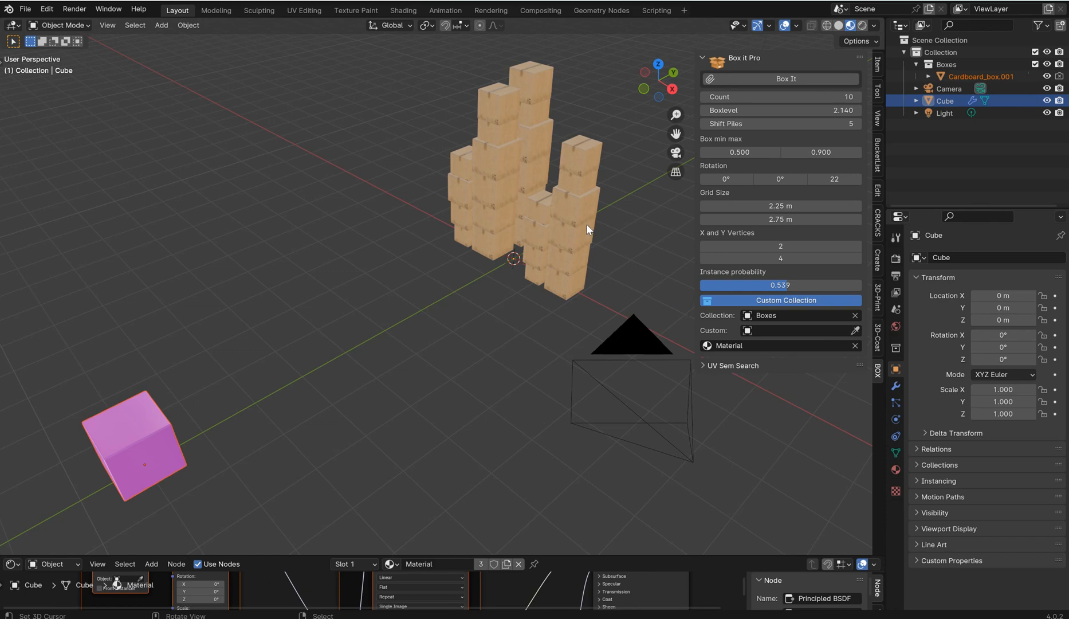
scroll(up, 3)
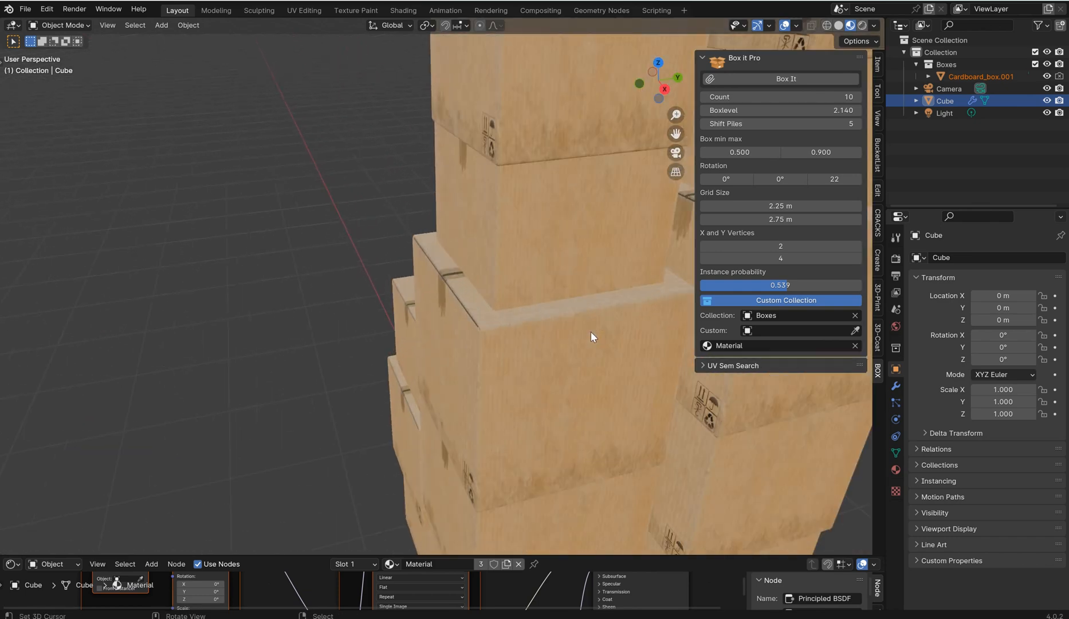
drag(592, 336, 516, 363)
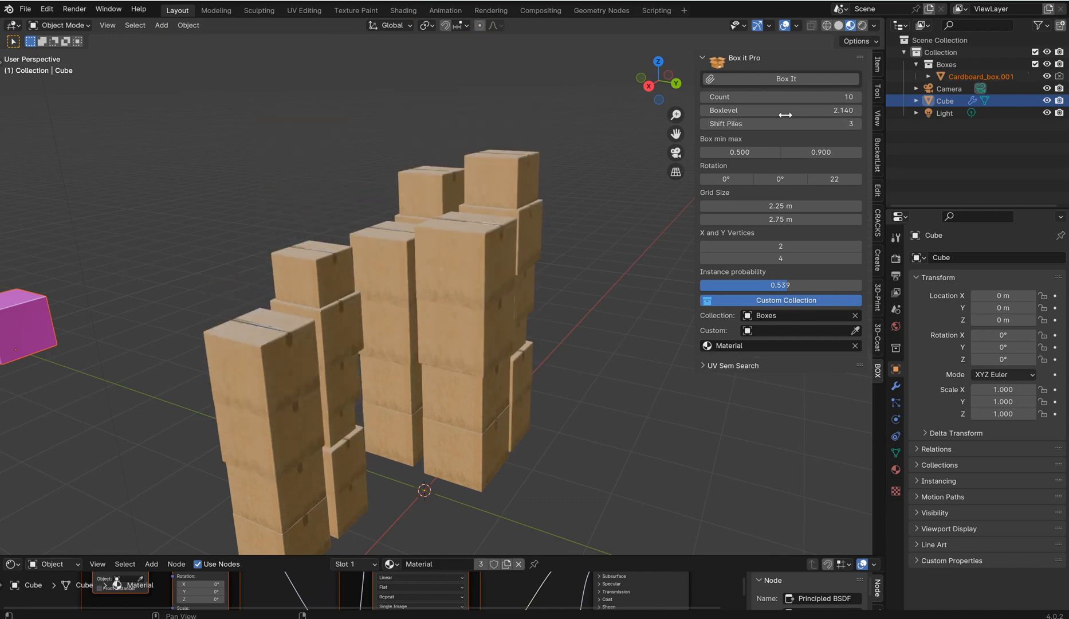
Lower Boxlevel to 2.126 and set the grid to 4.64 × 5.14 m with 7 × 9 vertices.
drag(804, 110, 784, 109)
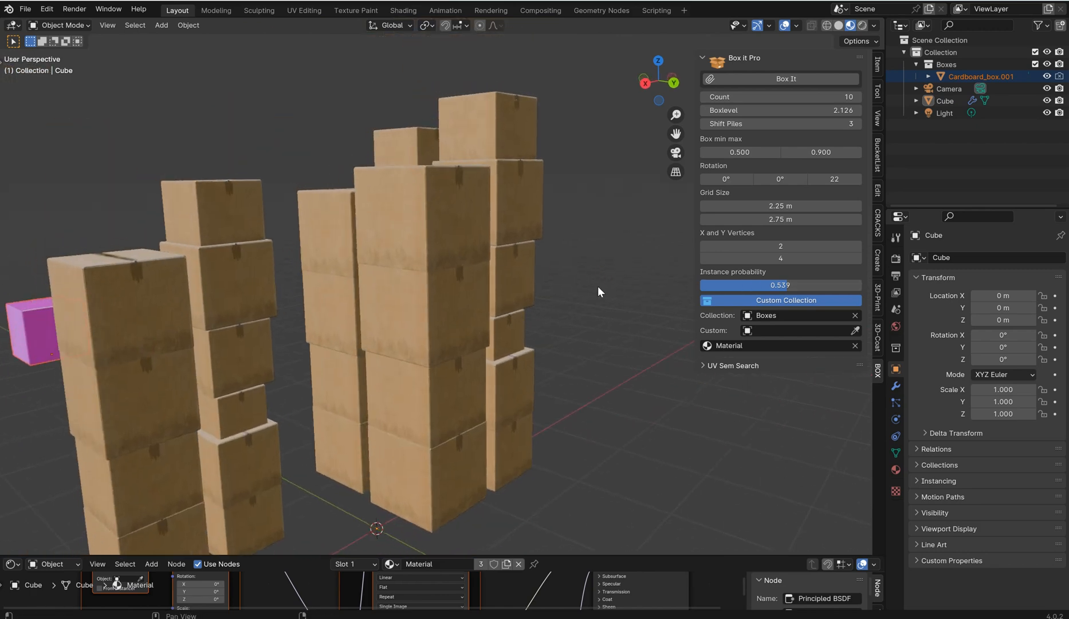
drag(780, 205, 761, 210)
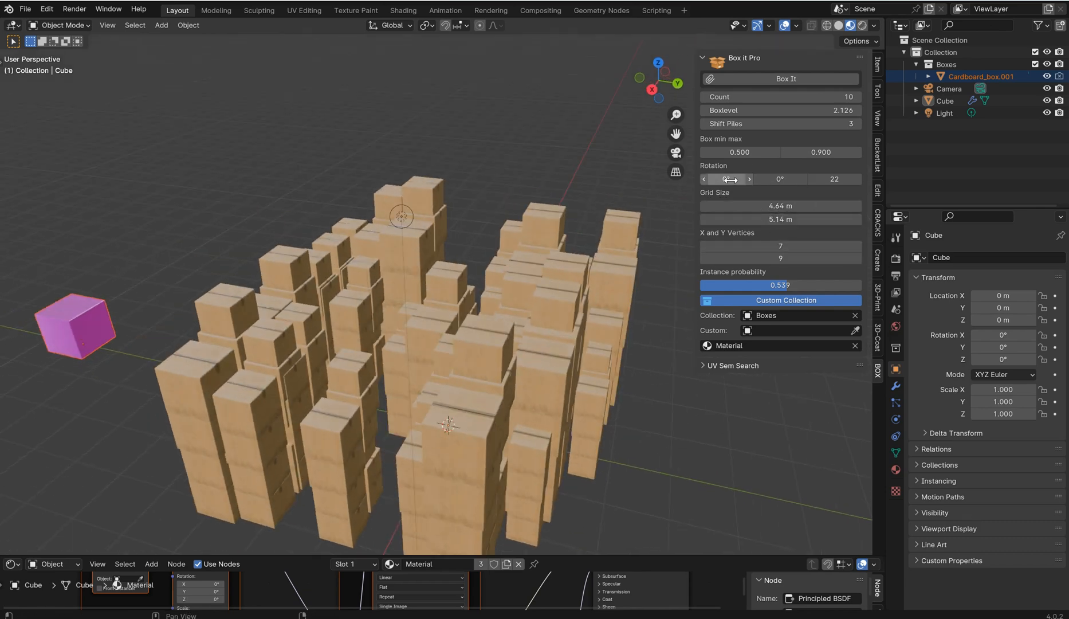
Tilt the boxes by 45.8° and 18.3° and expand the UV Sem Search panel.
drag(730, 179, 781, 179)
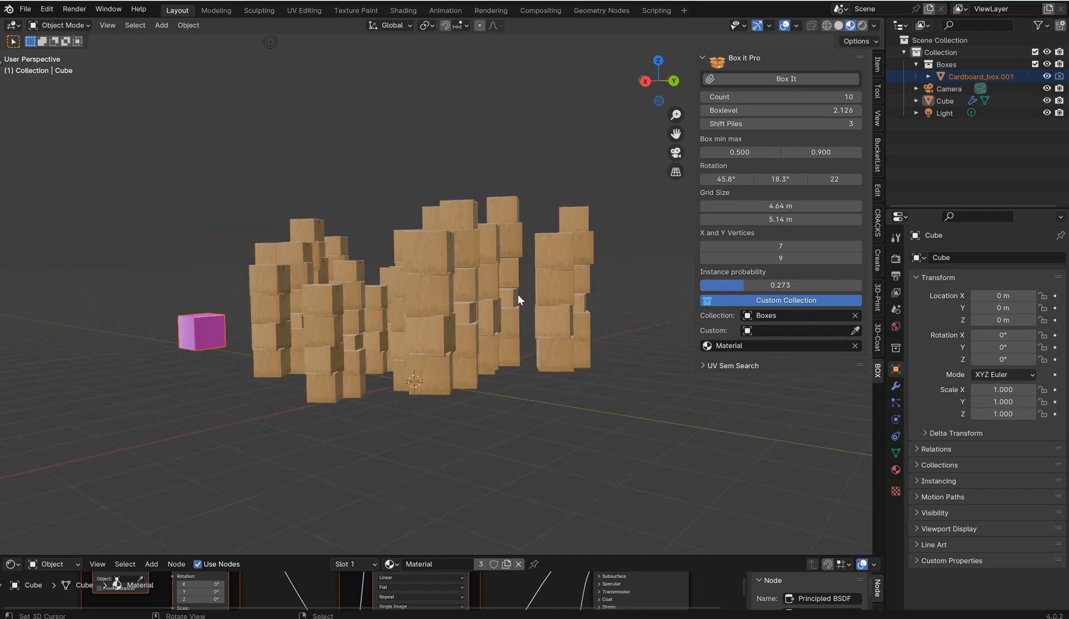
click(733, 364)
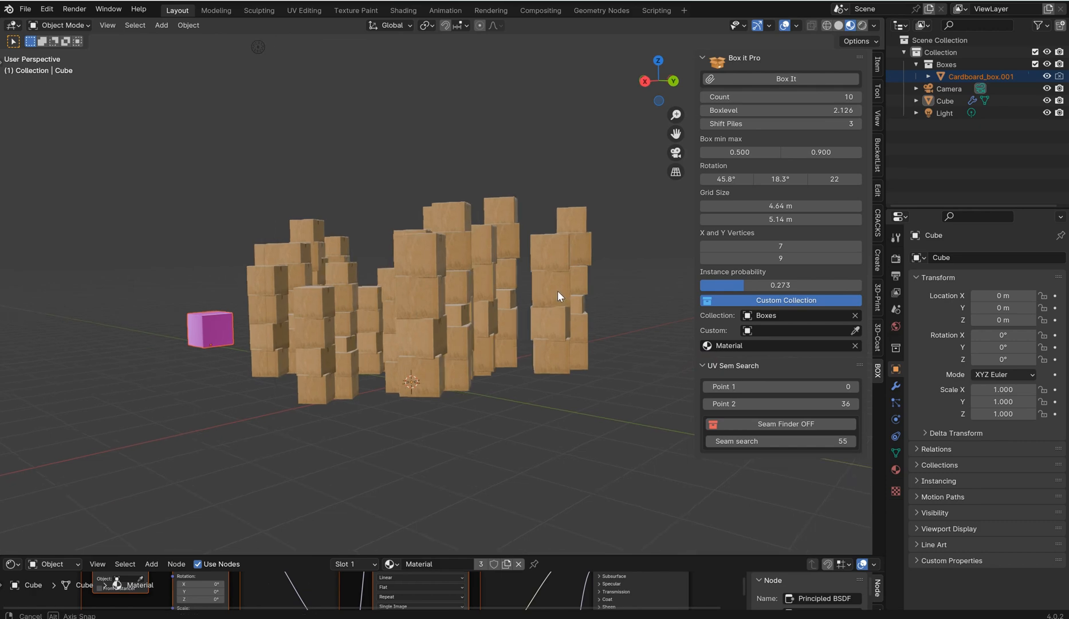
drag(559, 296, 437, 332)
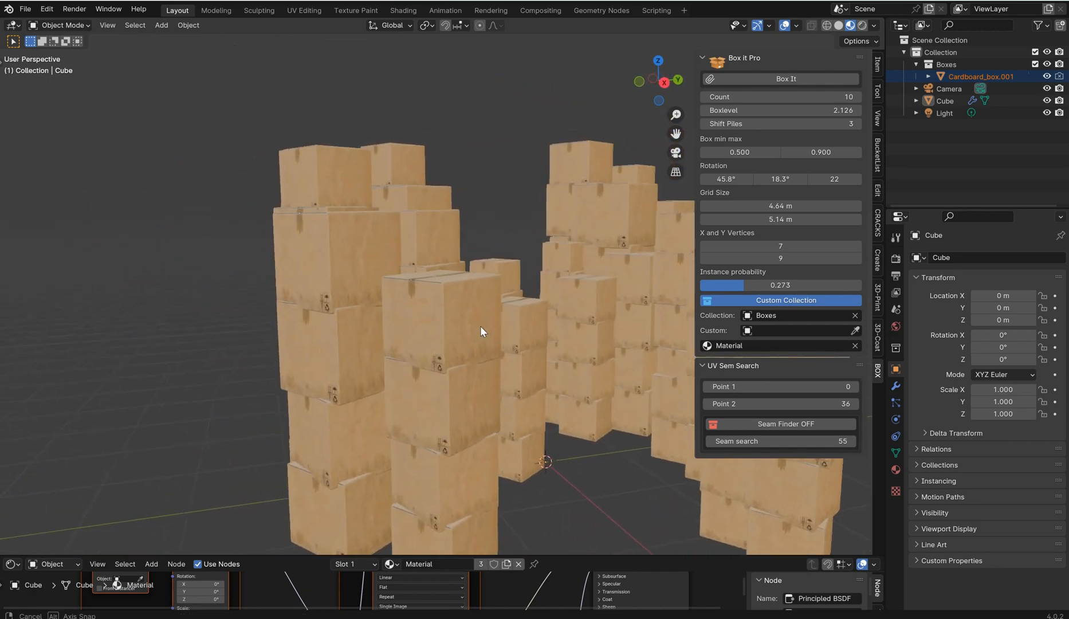
drag(481, 331, 713, 380)
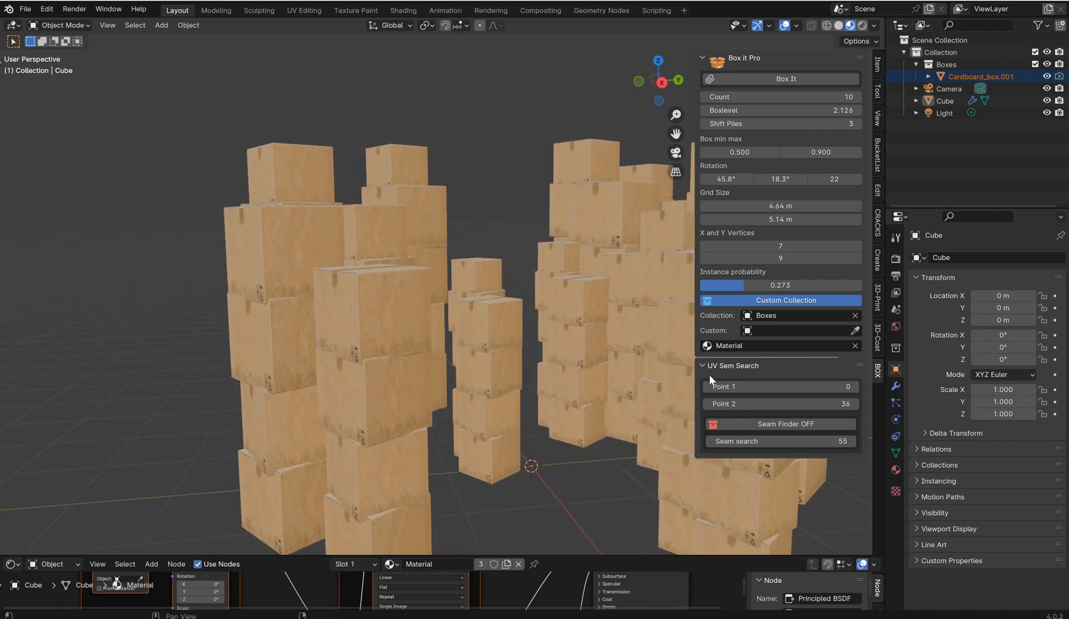
click(706, 366)
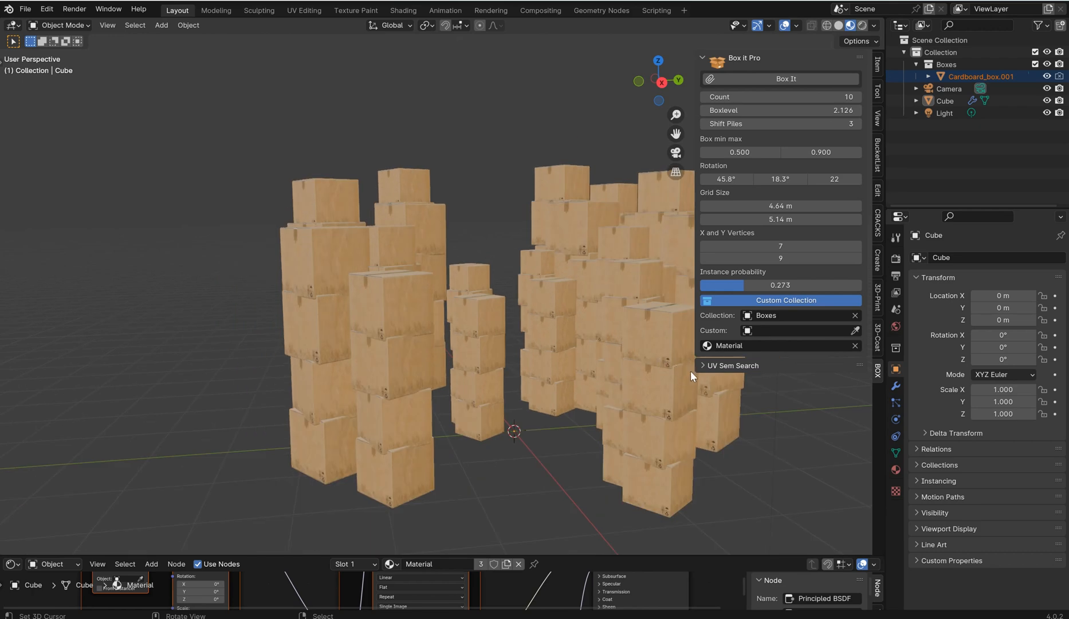
click(732, 365)
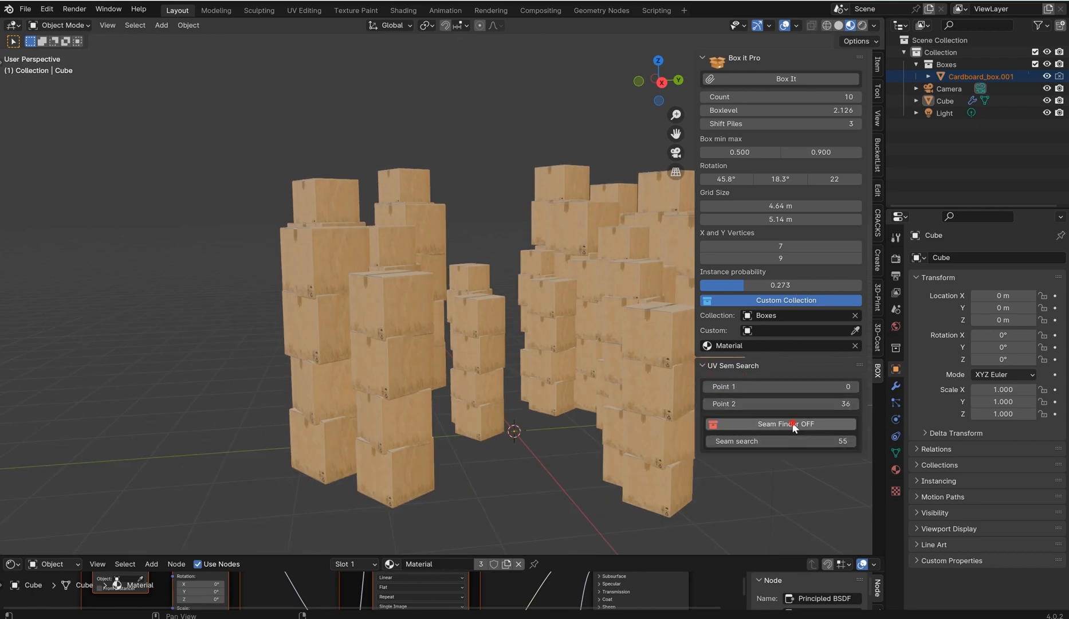
Enable Seam Finder with seam search 80 and inspect a large box's texture up close.
click(780, 423)
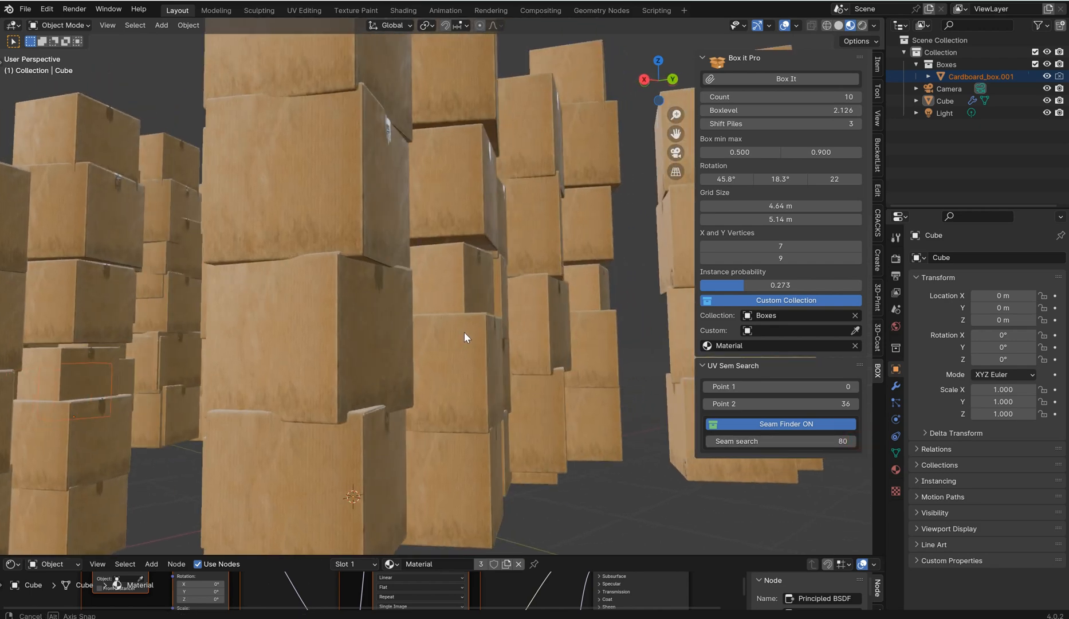
drag(467, 341, 467, 392)
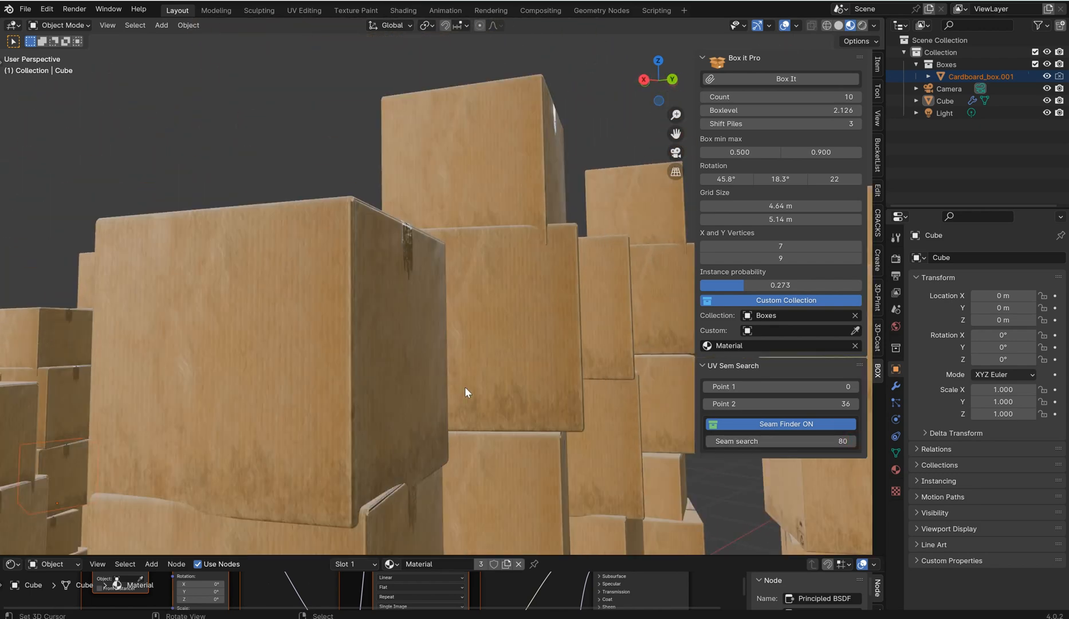
drag(750, 441, 791, 442)
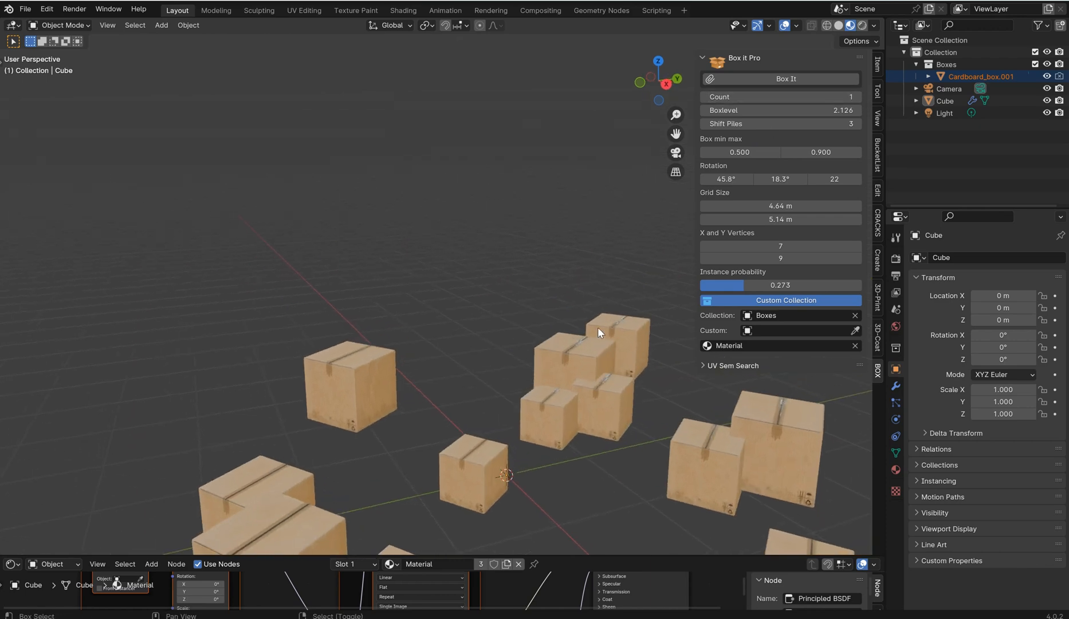
mouse_move(821, 152)
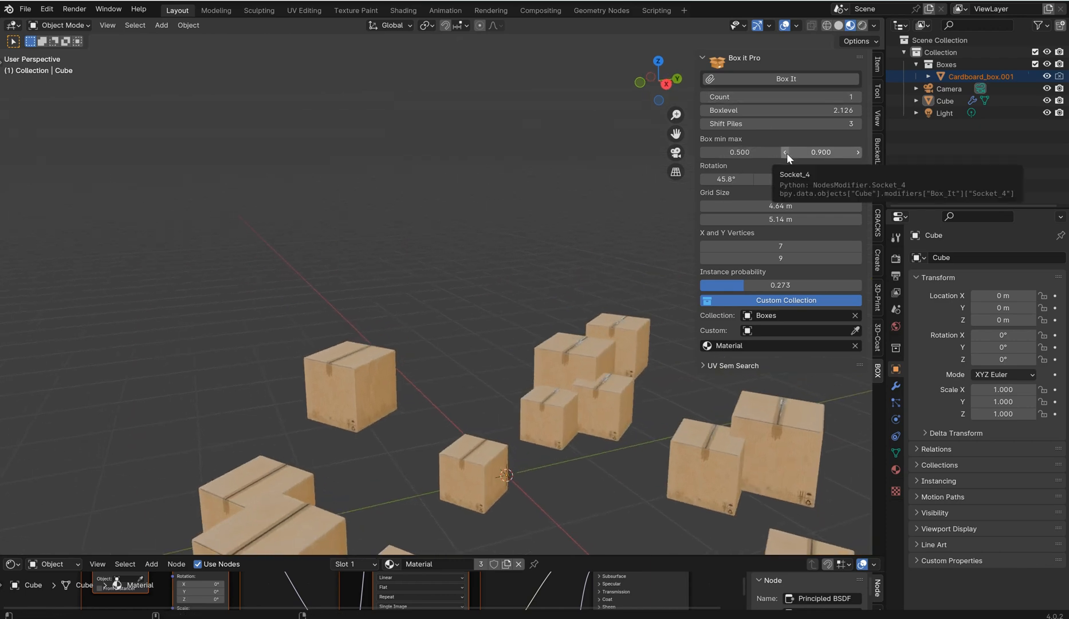